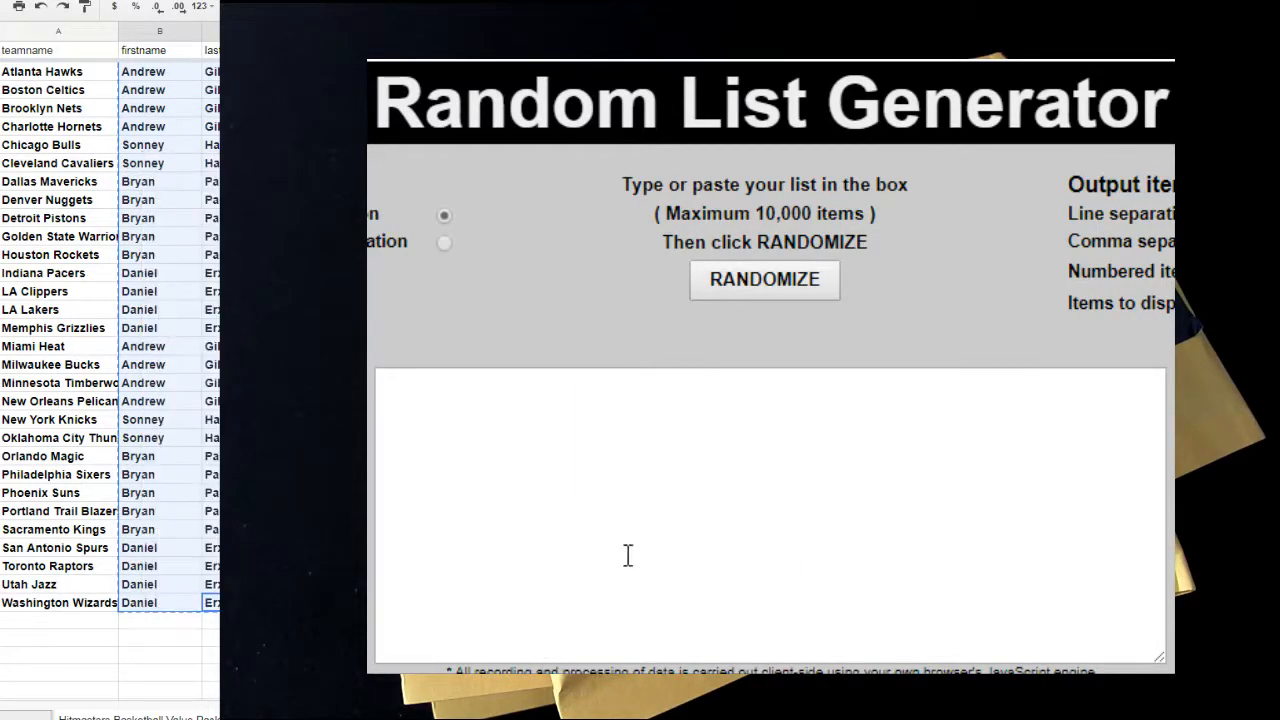
Shuffle the pasted name list twice, then select and copy the randomized names
left_click(764, 280)
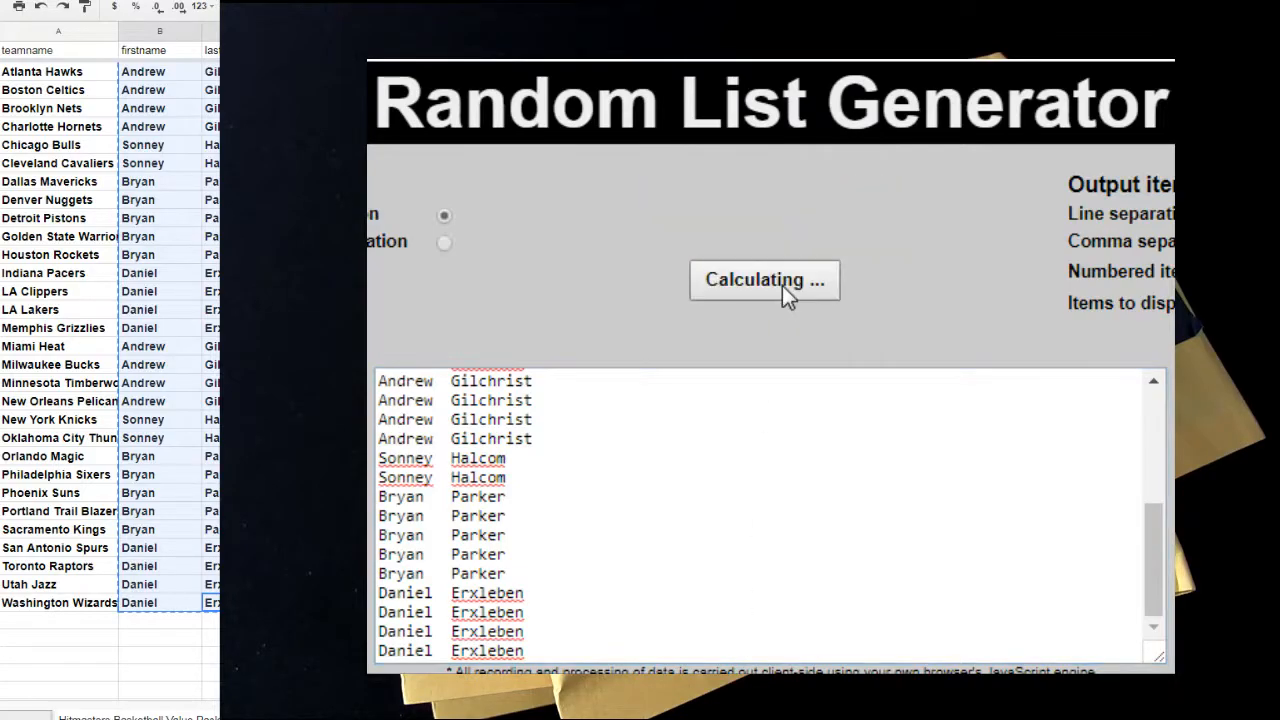
left_click(765, 280)
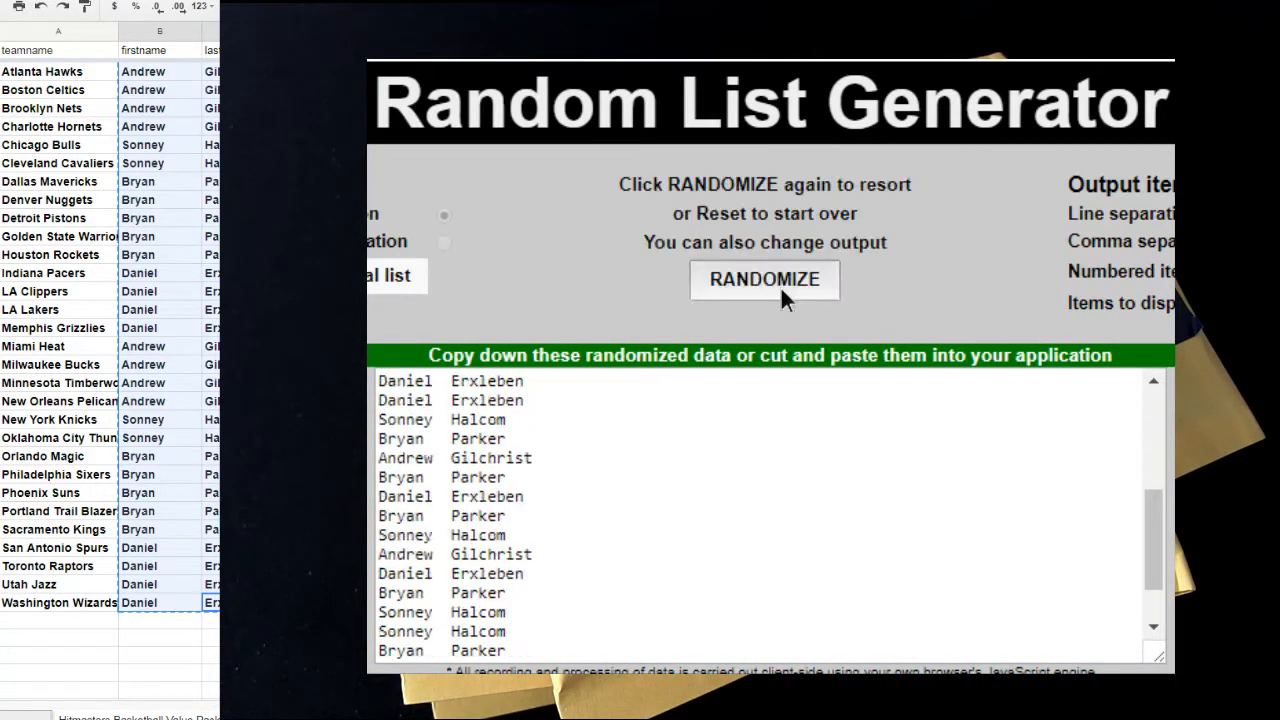
left_click(764, 279)
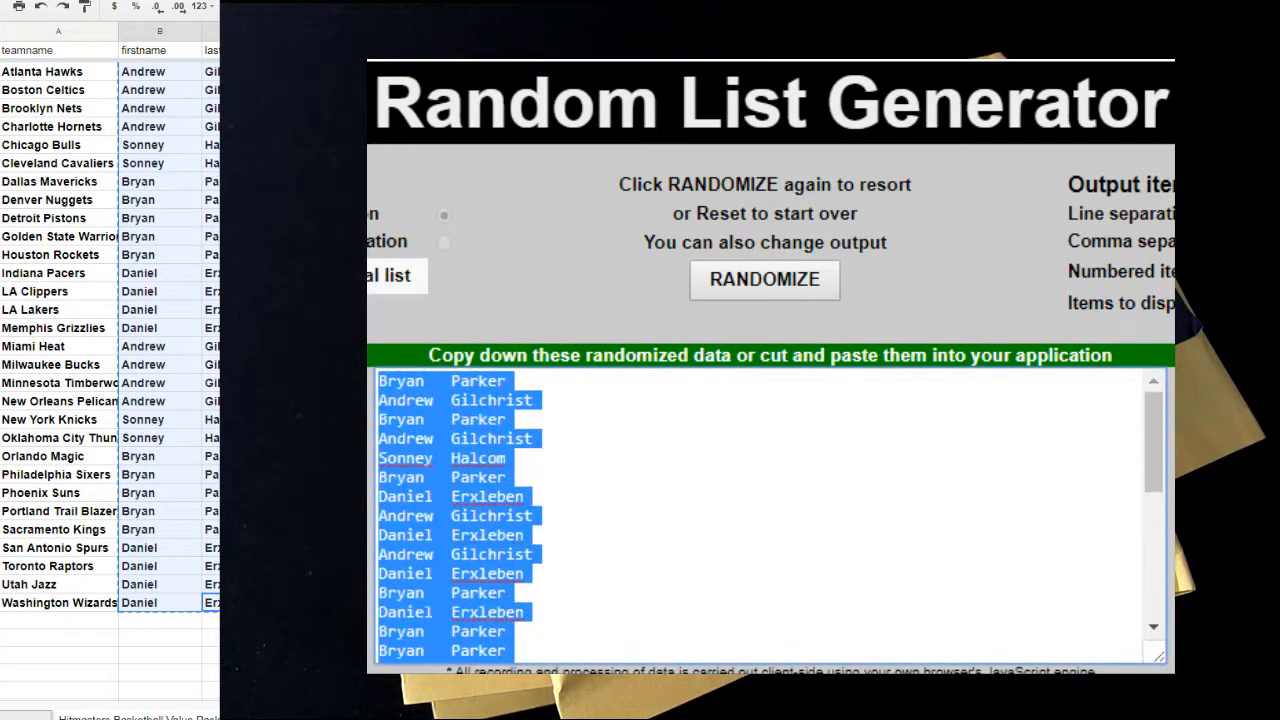
mouse_move(520, 530)
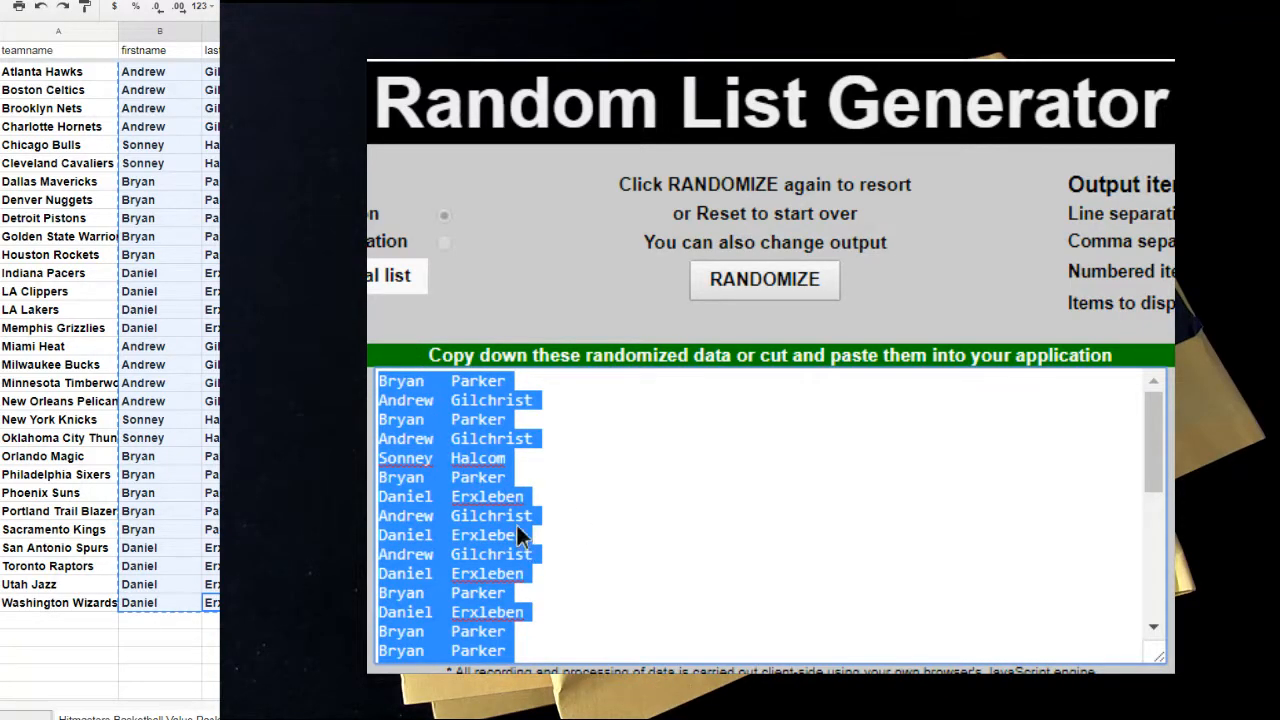
right_click(143, 71)
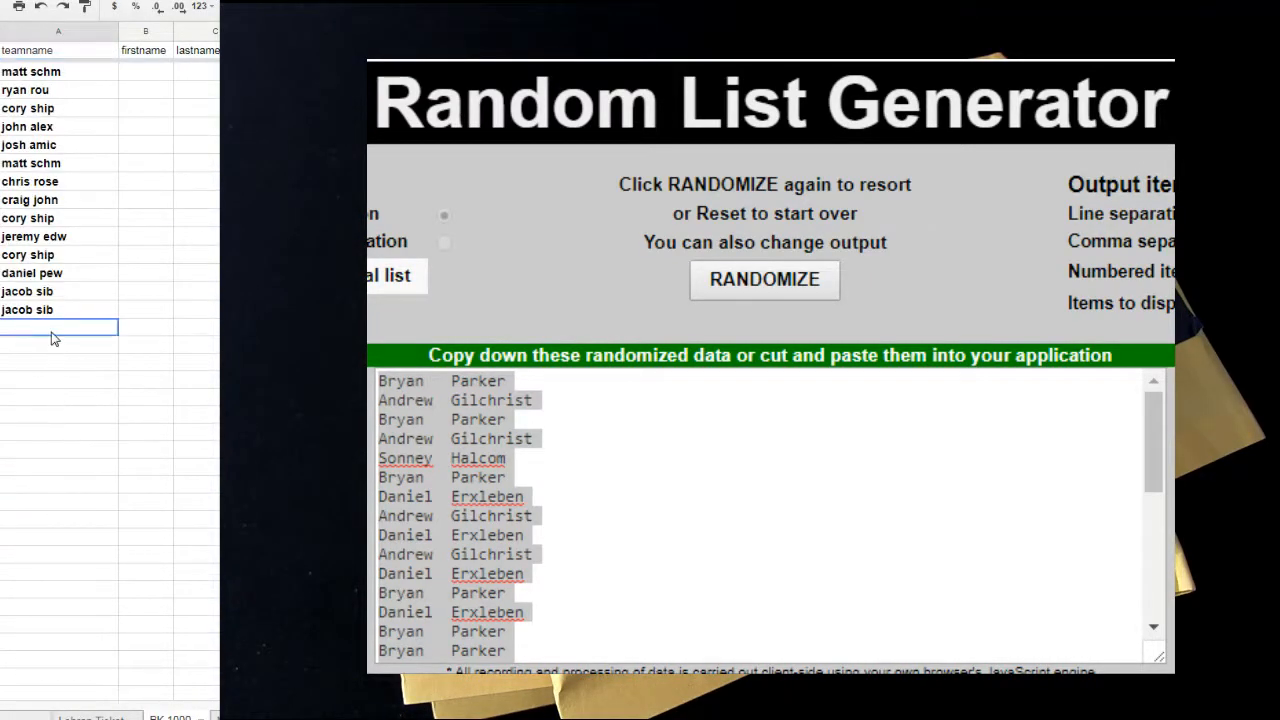
Enter 'bryan' in column A below 'jacob sib'
type("bryan")
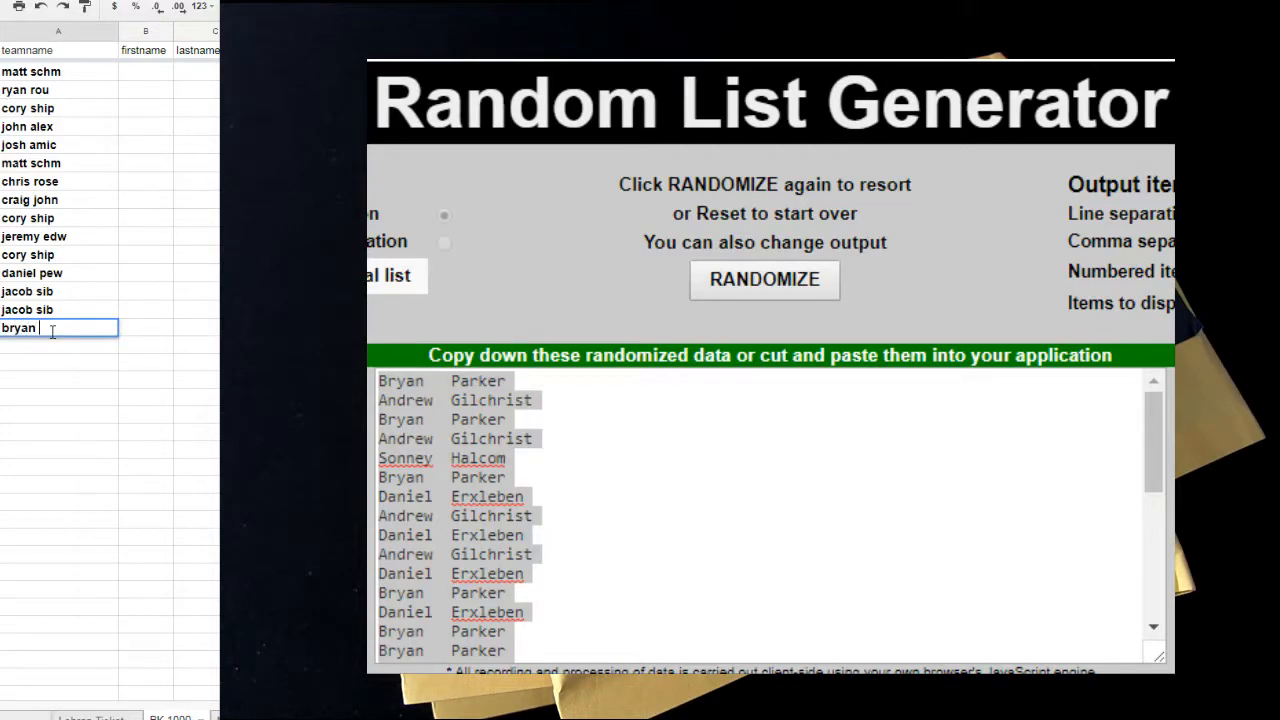